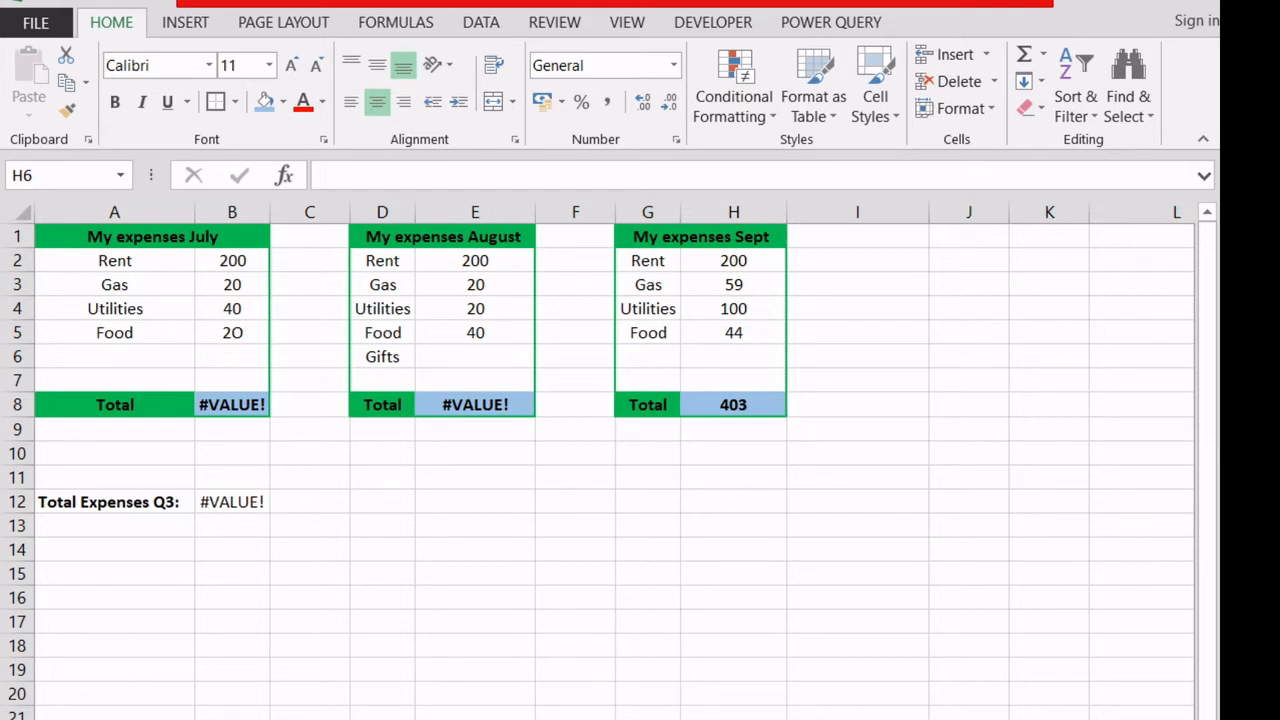
# Select July's Food cell B5 to replace the letter O with the number 20.
pyautogui.click(232, 284)
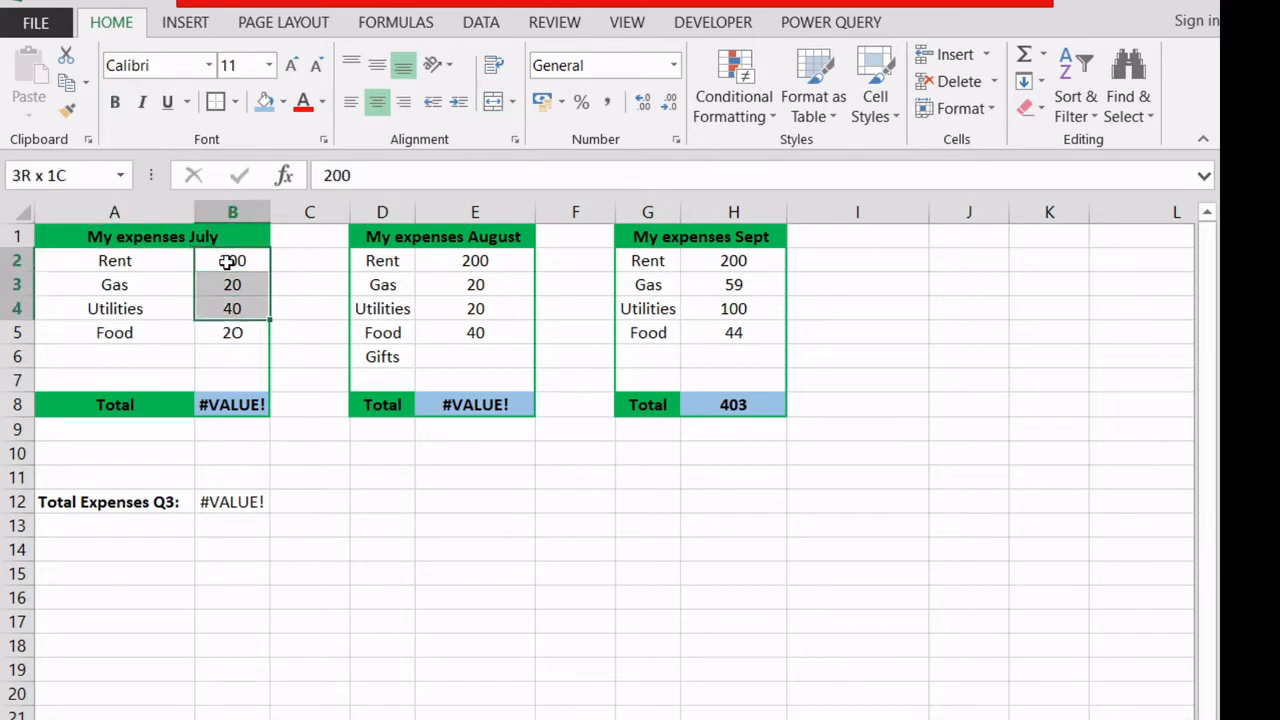
pyautogui.click(232, 308)
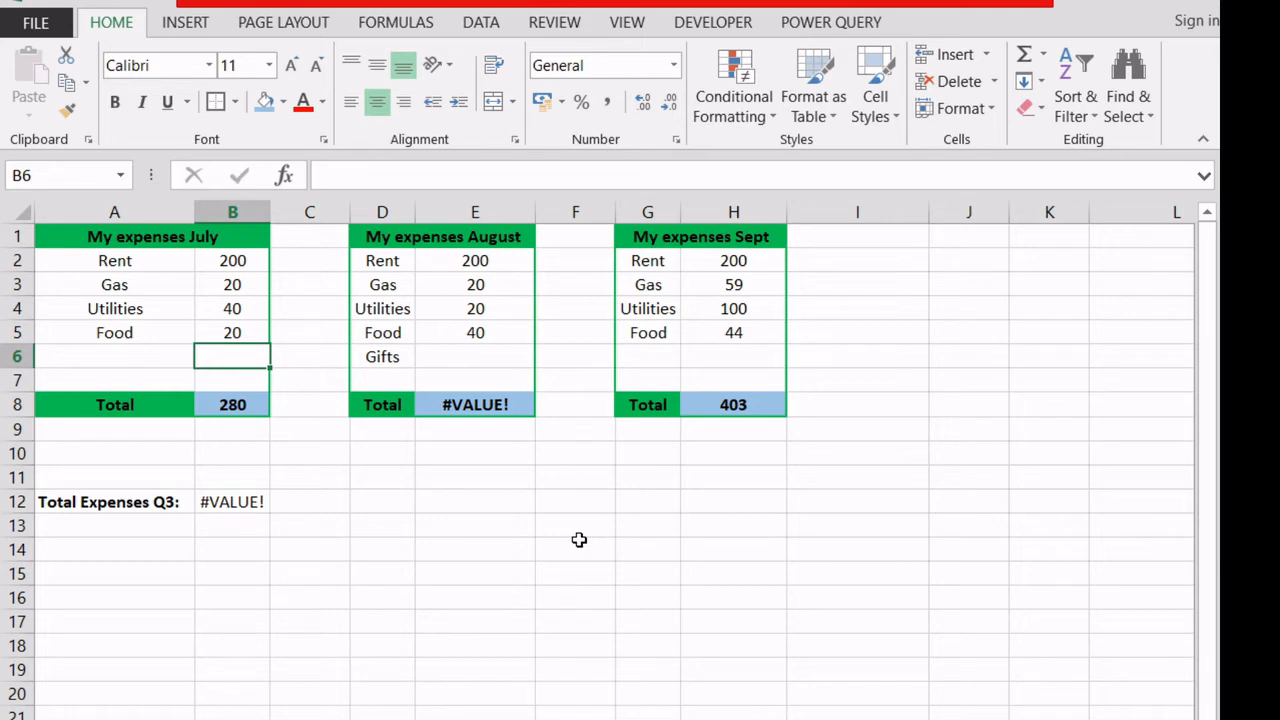
pyautogui.click(476, 284)
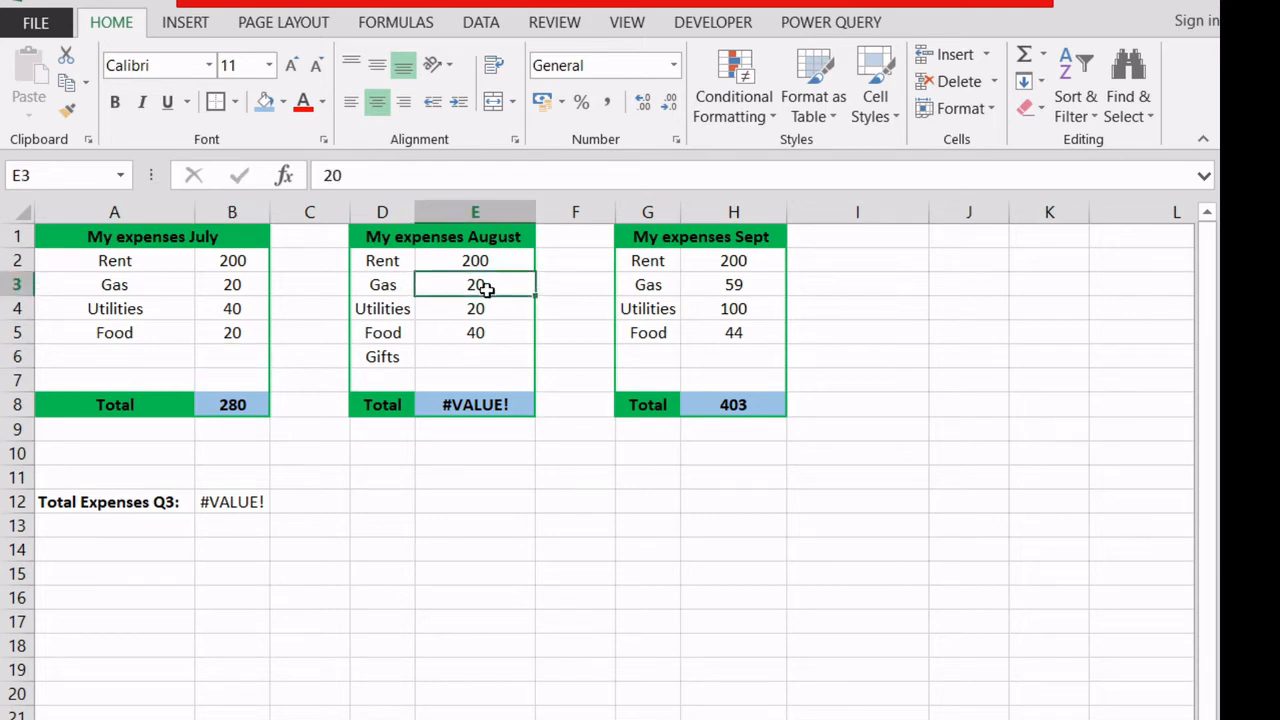
pyautogui.click(476, 356)
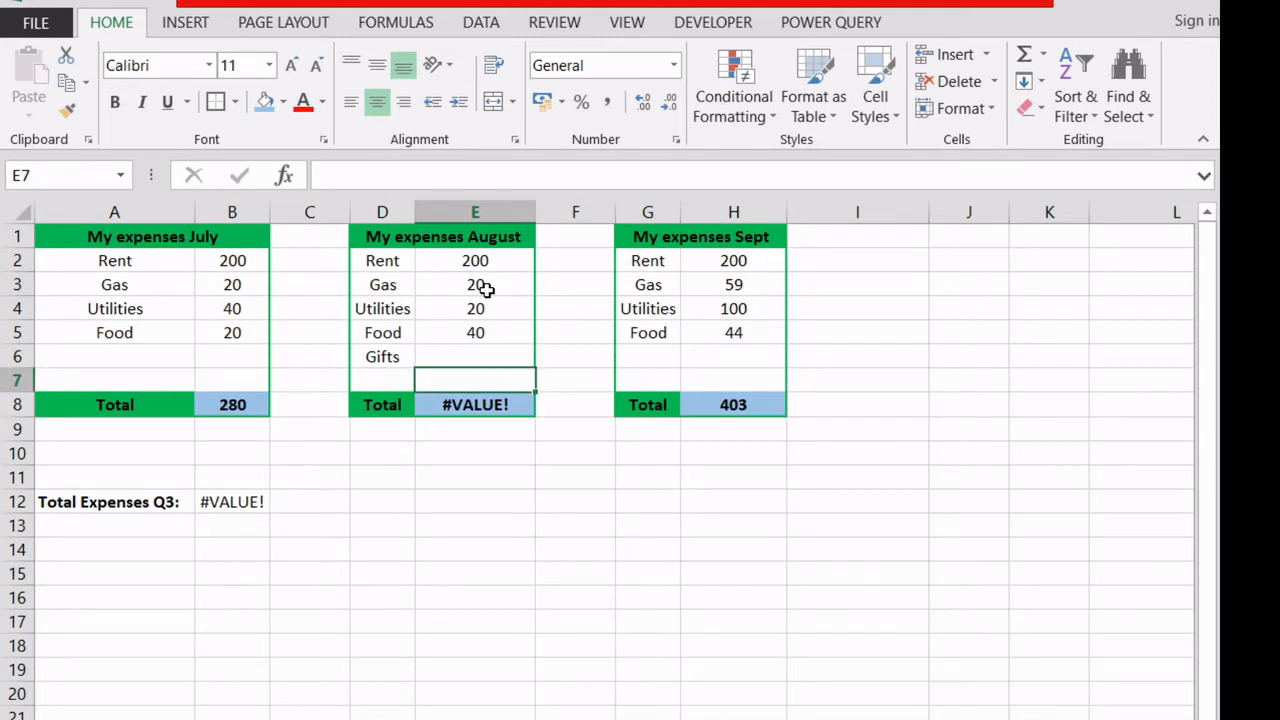
pyautogui.moveTo(706, 328)
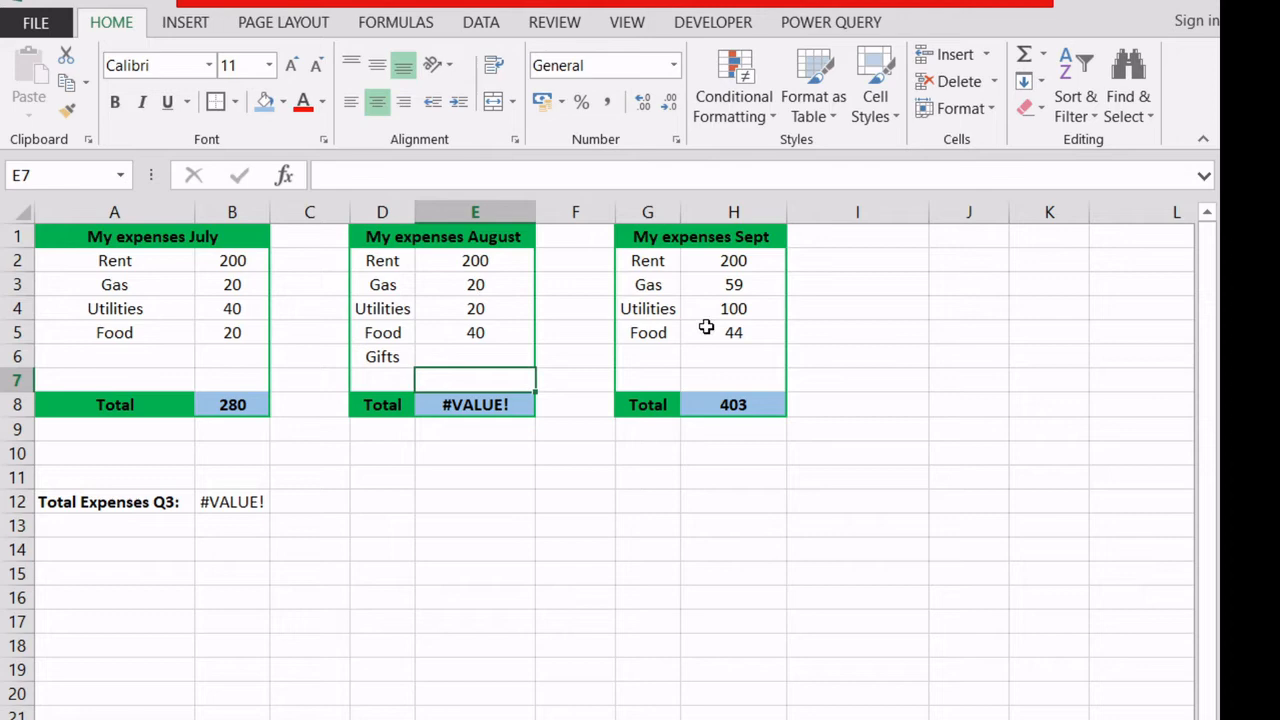
pyautogui.click(576, 476)
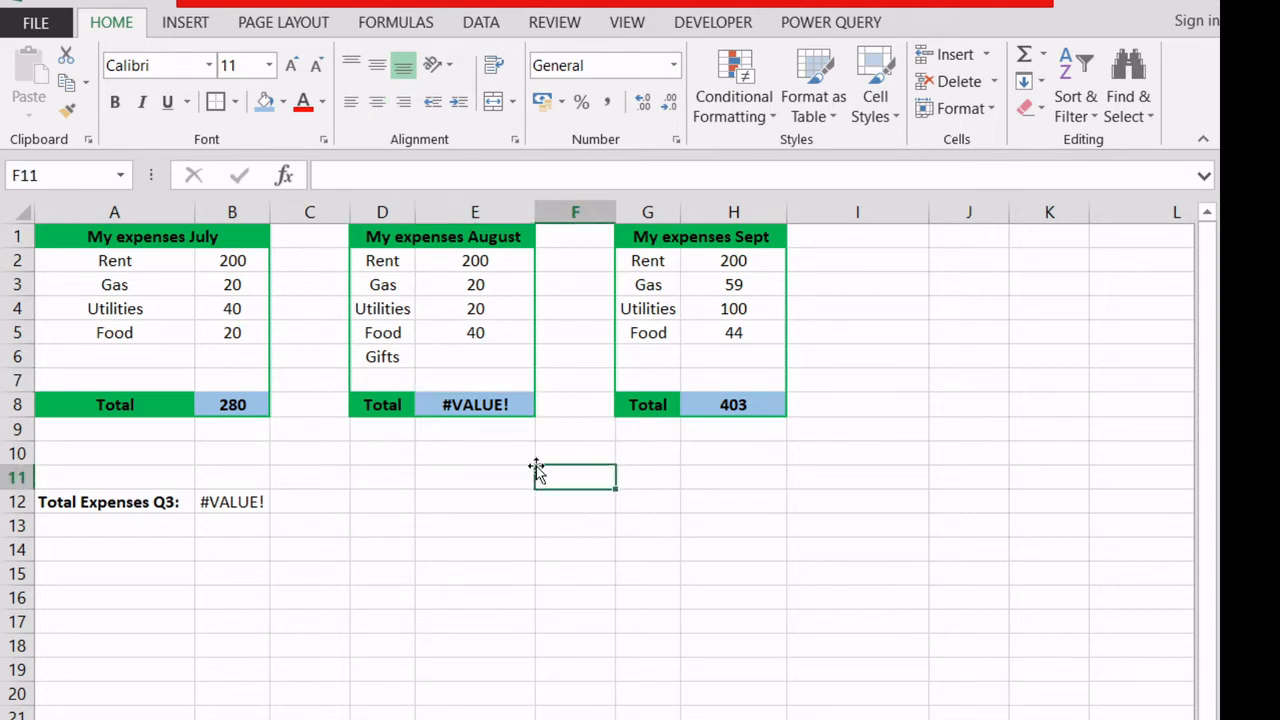
pyautogui.click(476, 260)
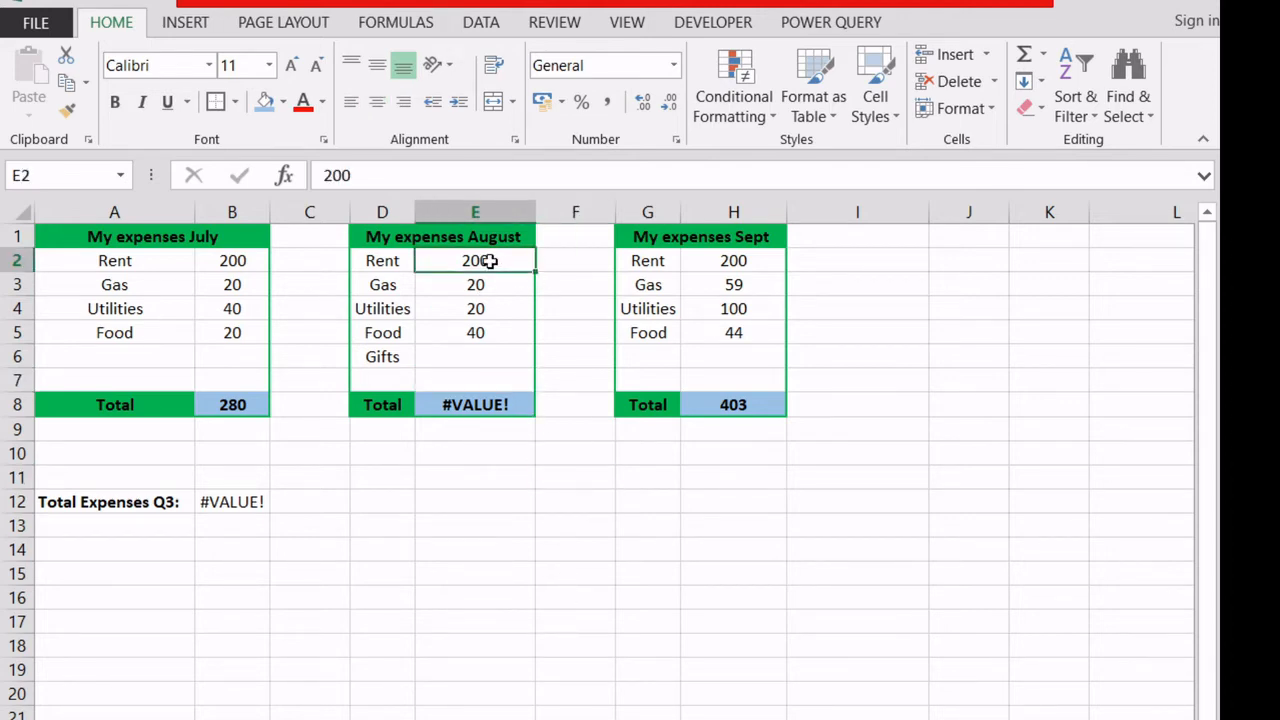
pyautogui.moveTo(476, 260); pyautogui.dragTo(476, 356)
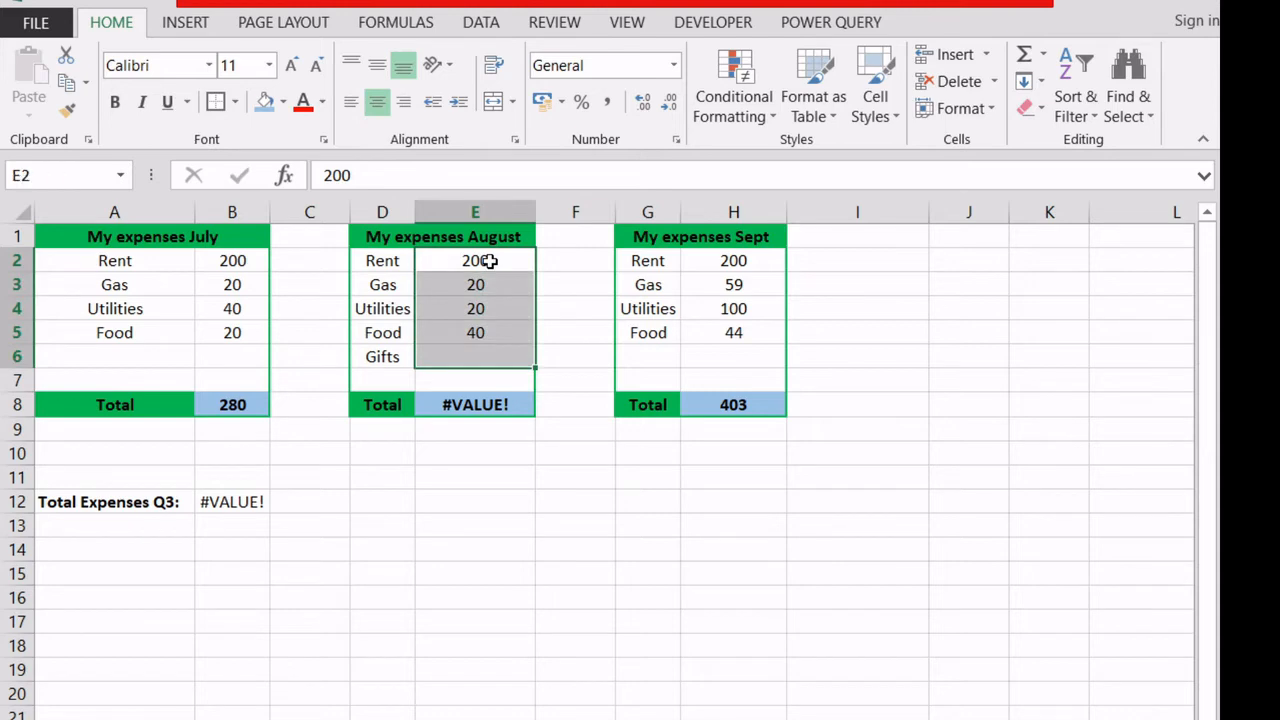
pyautogui.click(476, 432)
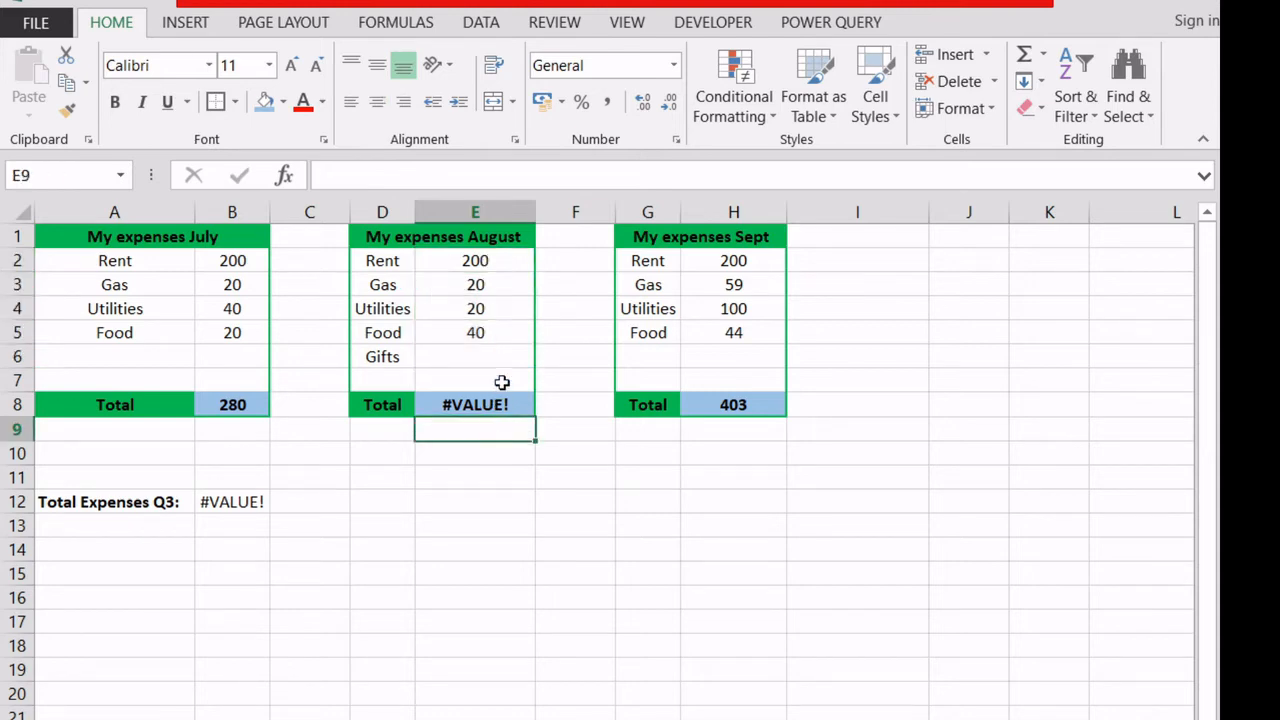
pyautogui.click(474, 404)
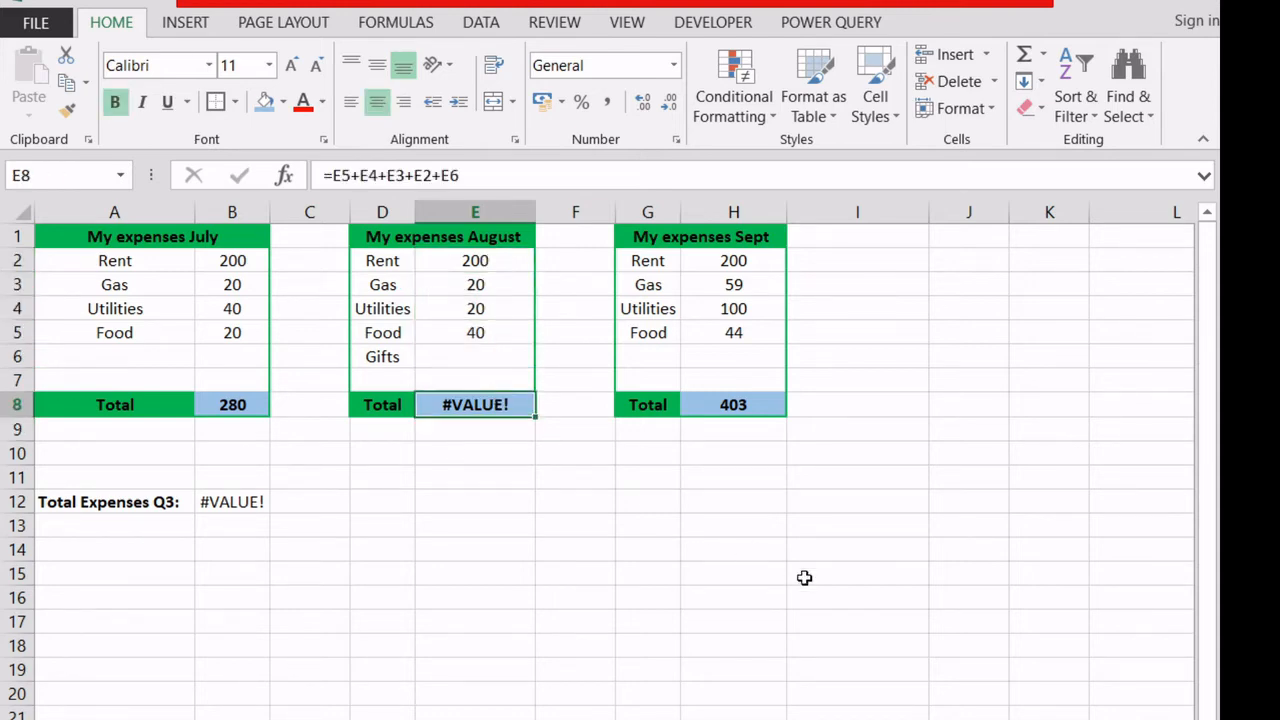
pyautogui.click(856, 572)
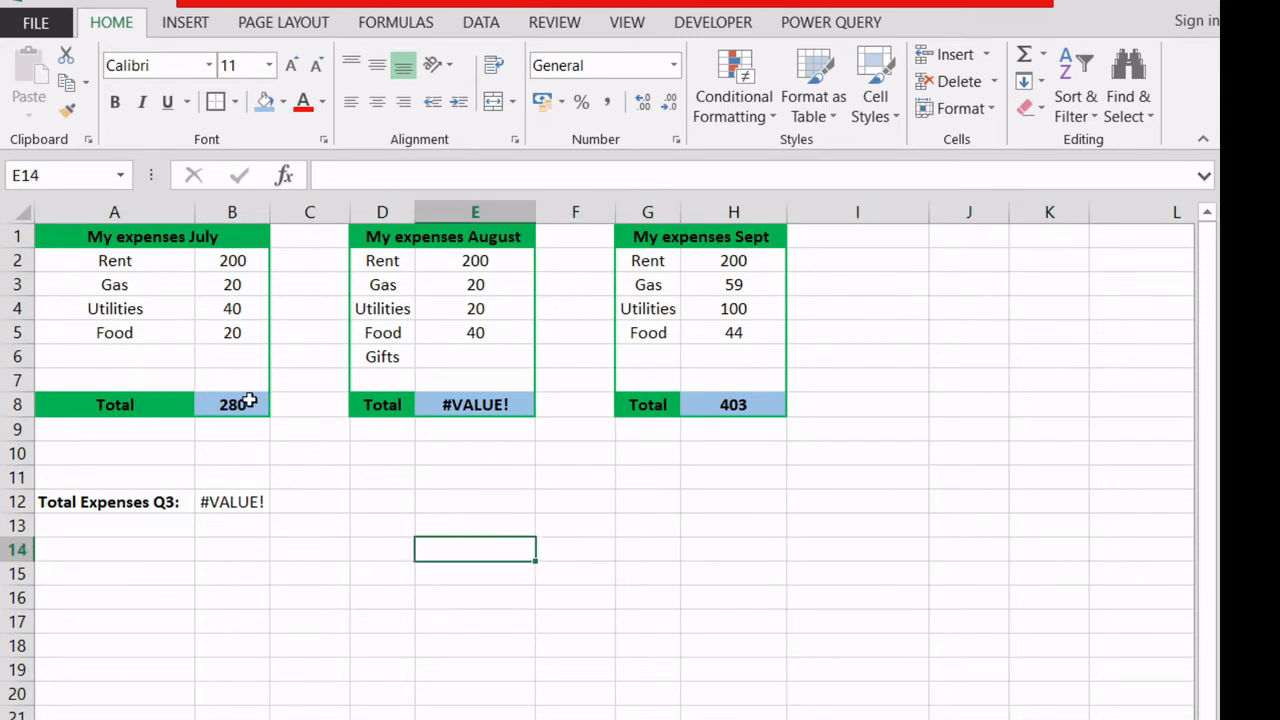
pyautogui.moveTo(160, 424)
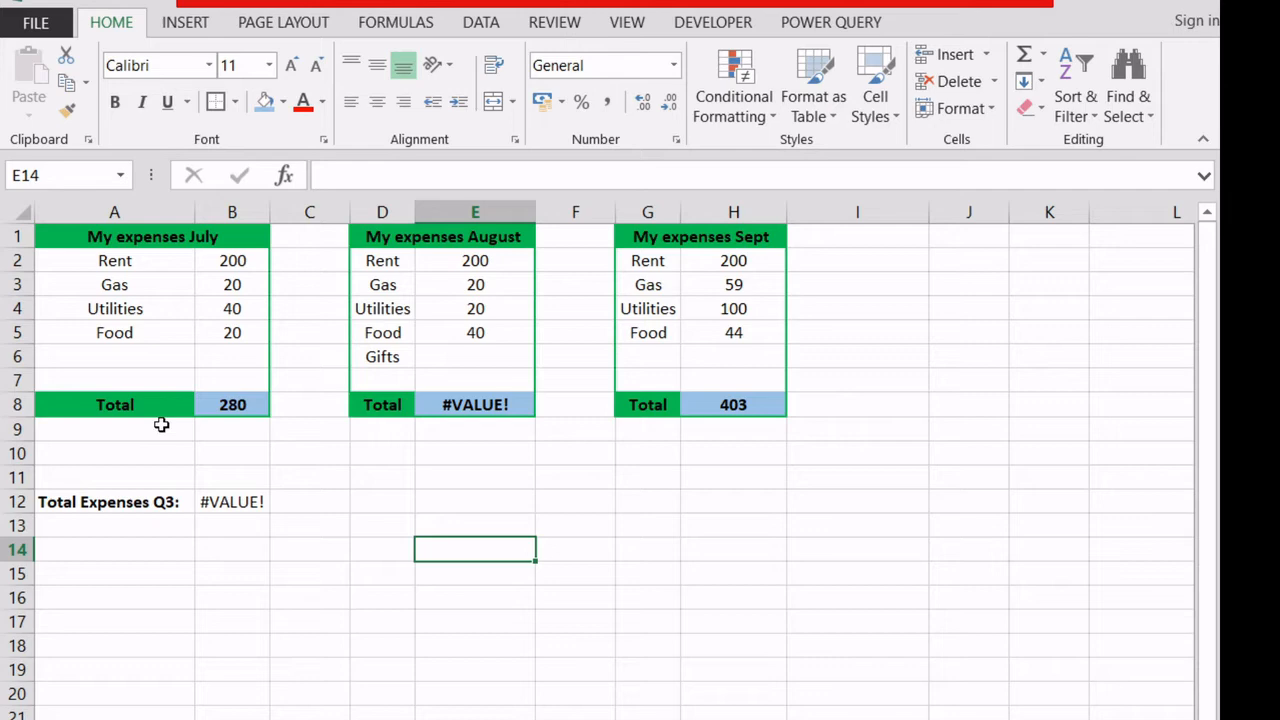
pyautogui.moveTo(48, 260)
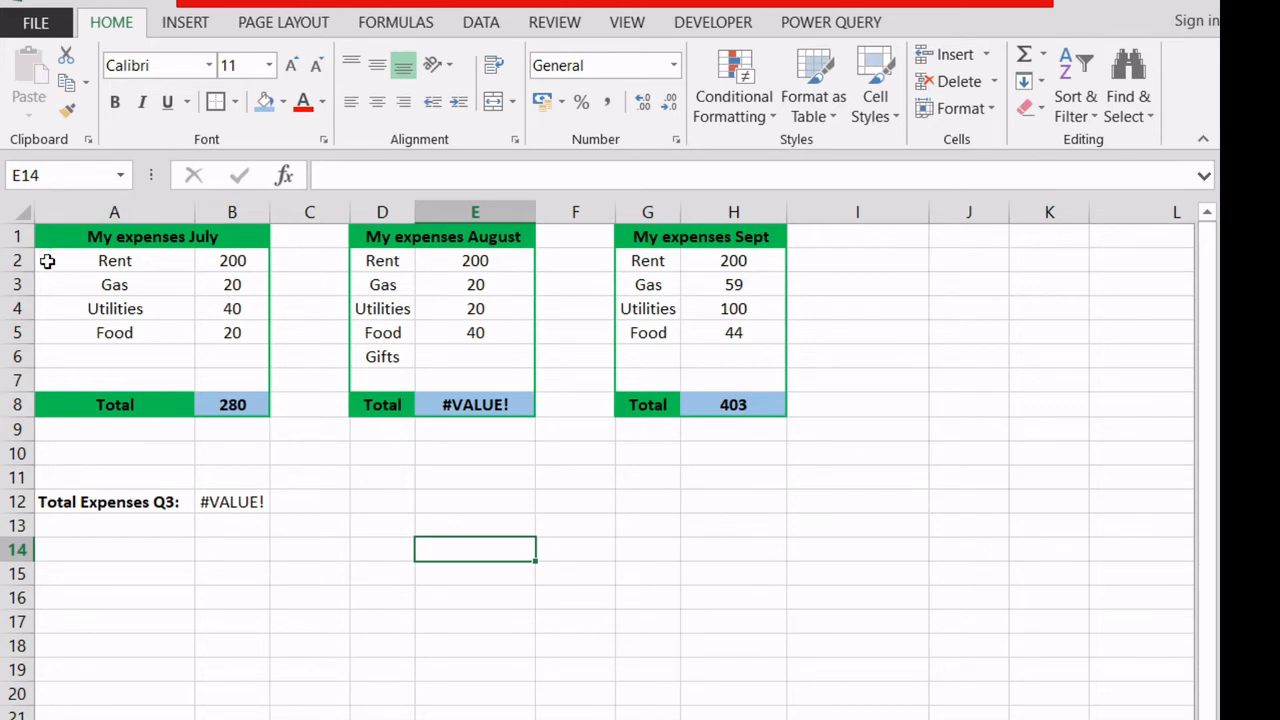
# Replace the stray hidden character with nothing across A1:H6 so August shows 280 and Q3 shows 963.
pyautogui.click(114, 260)
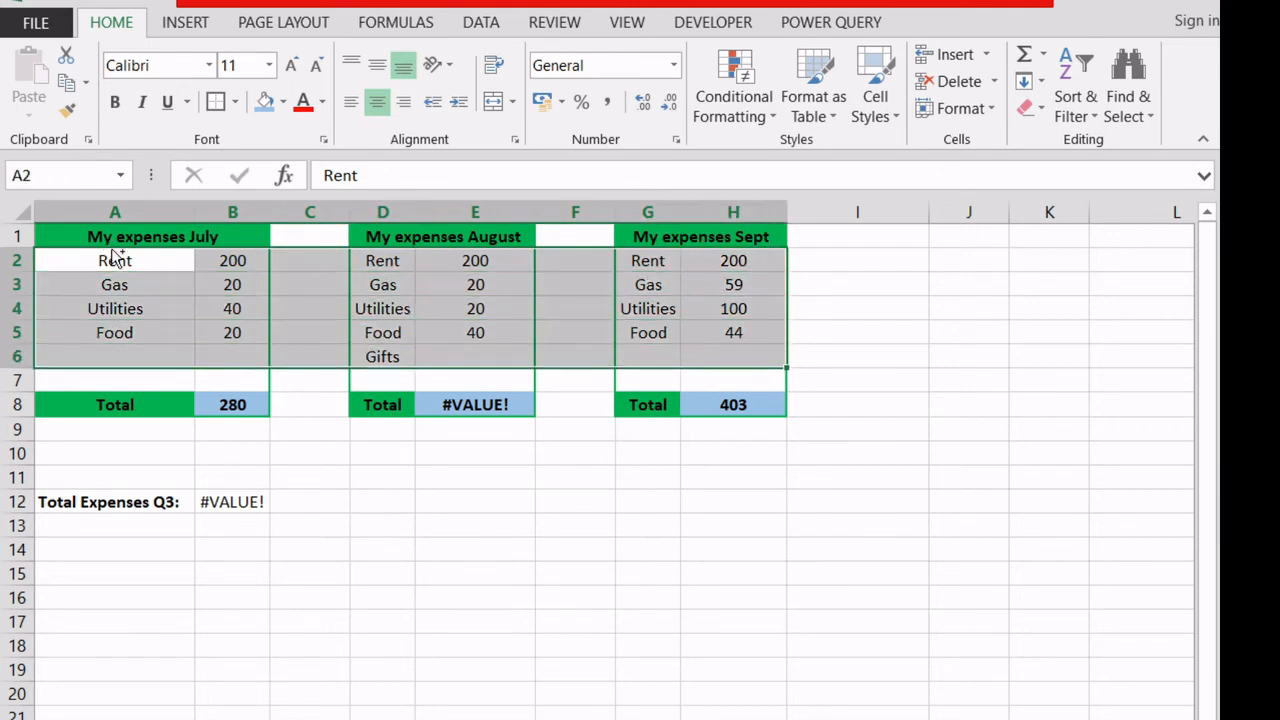
pyautogui.press('ctrl+h')
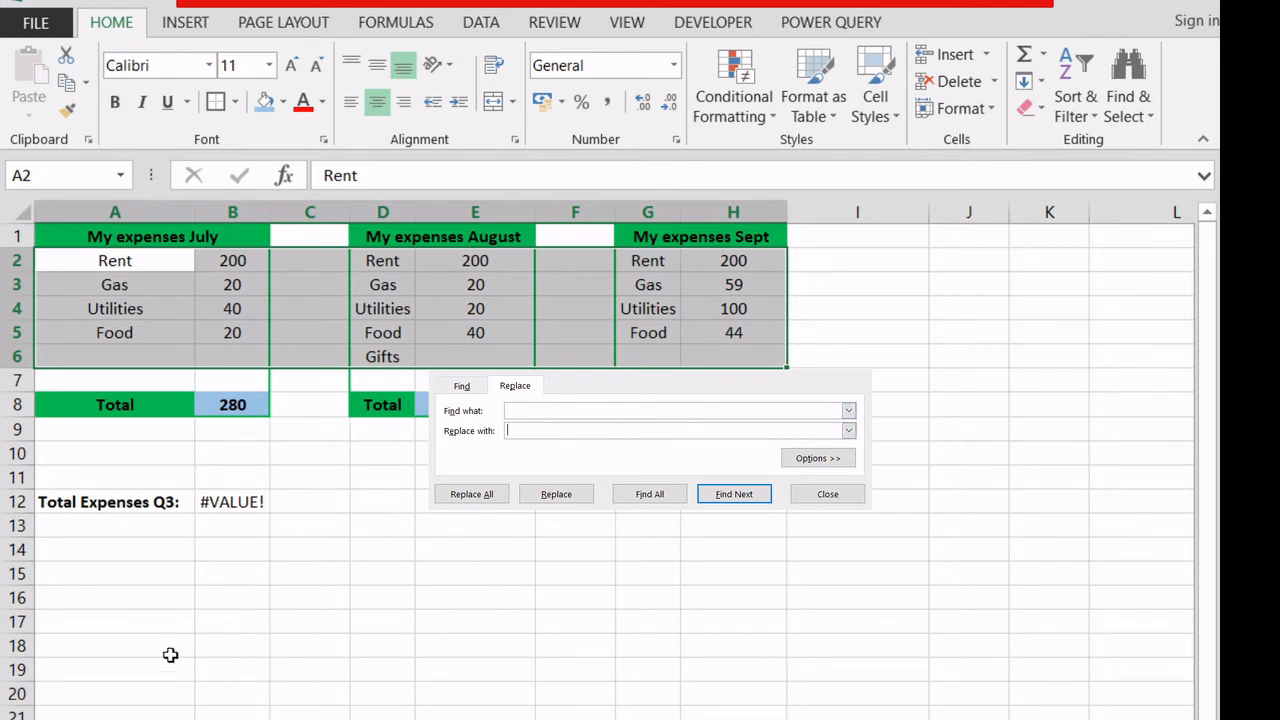
pyautogui.click(472, 494)
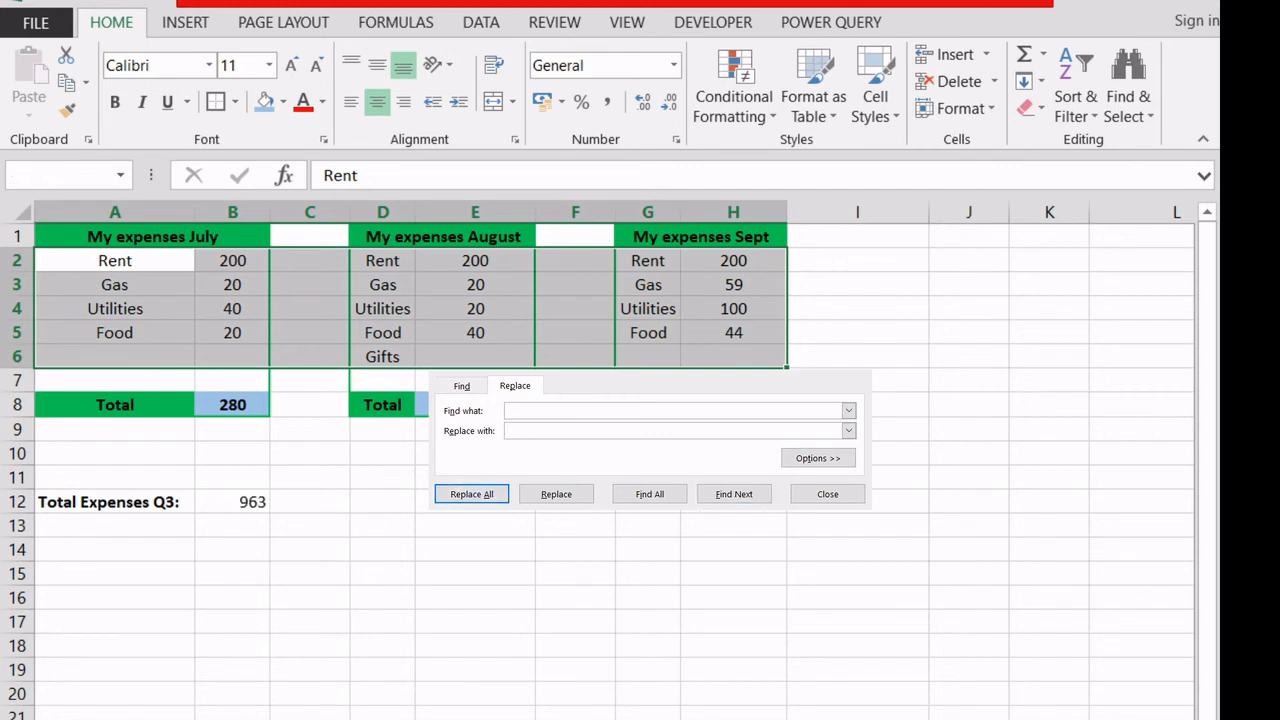
pyautogui.moveTo(1002, 580)
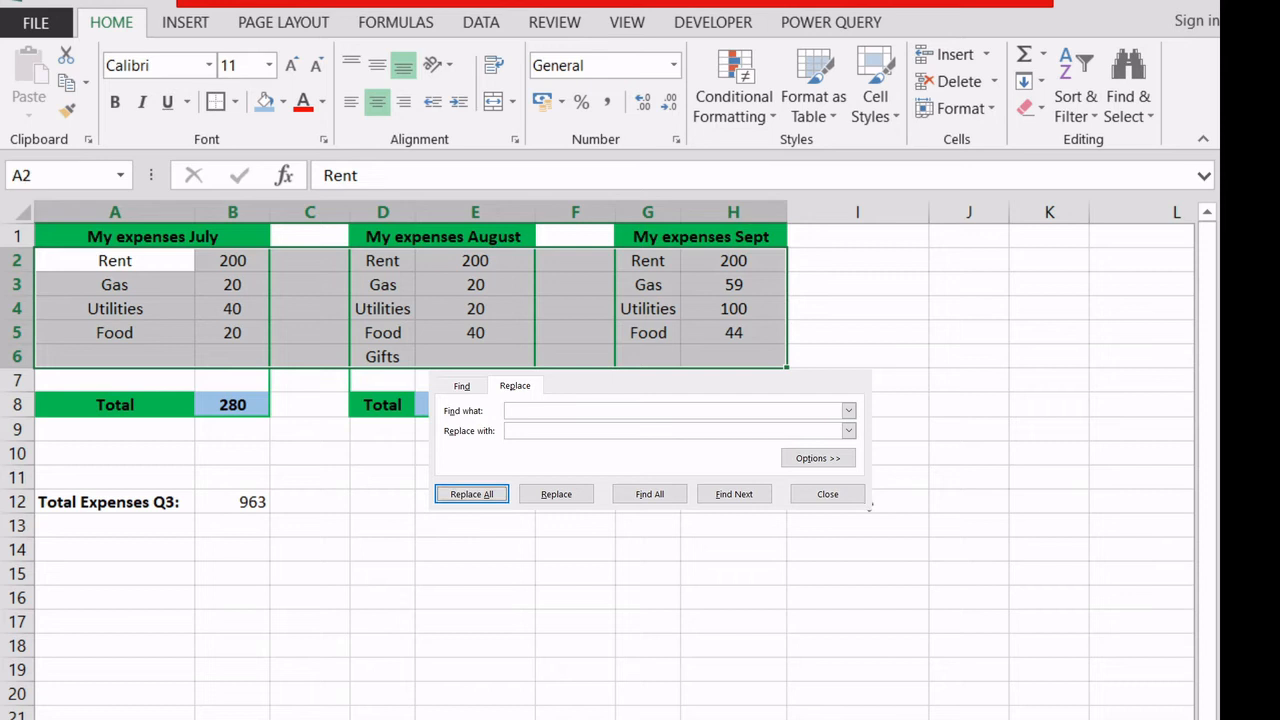
pyautogui.click(826, 494)
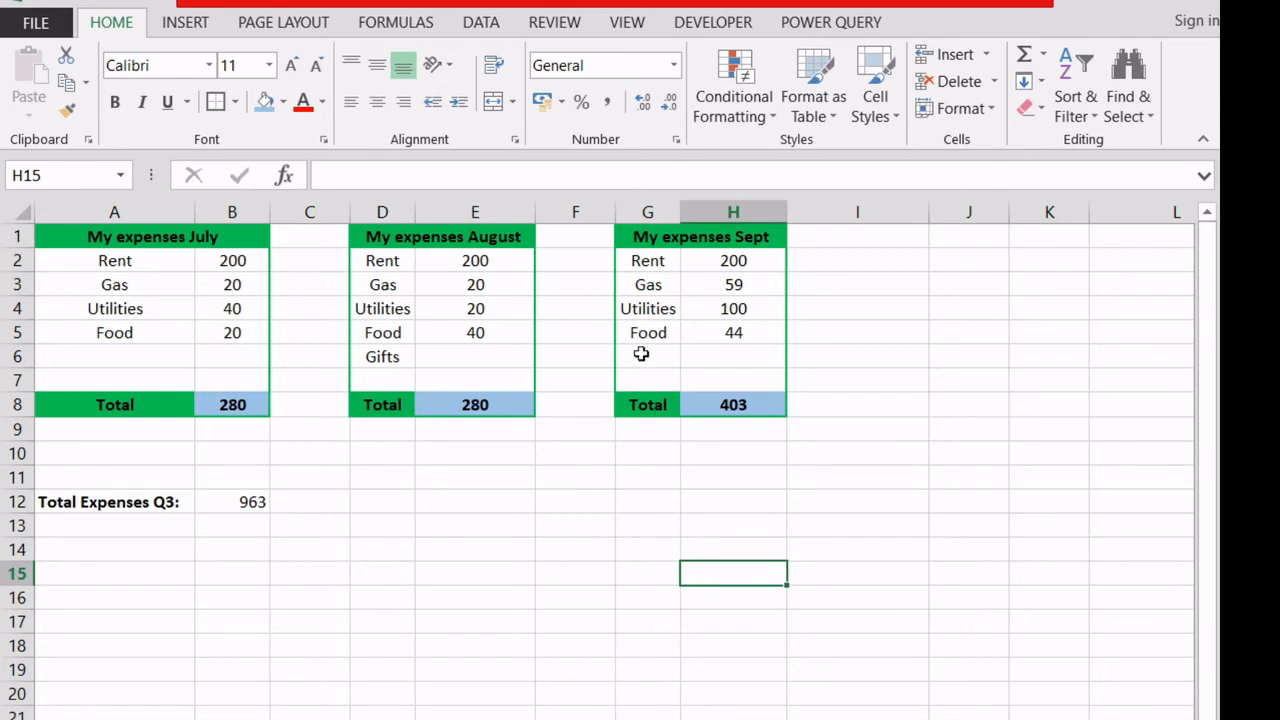
pyautogui.moveTo(612, 532)
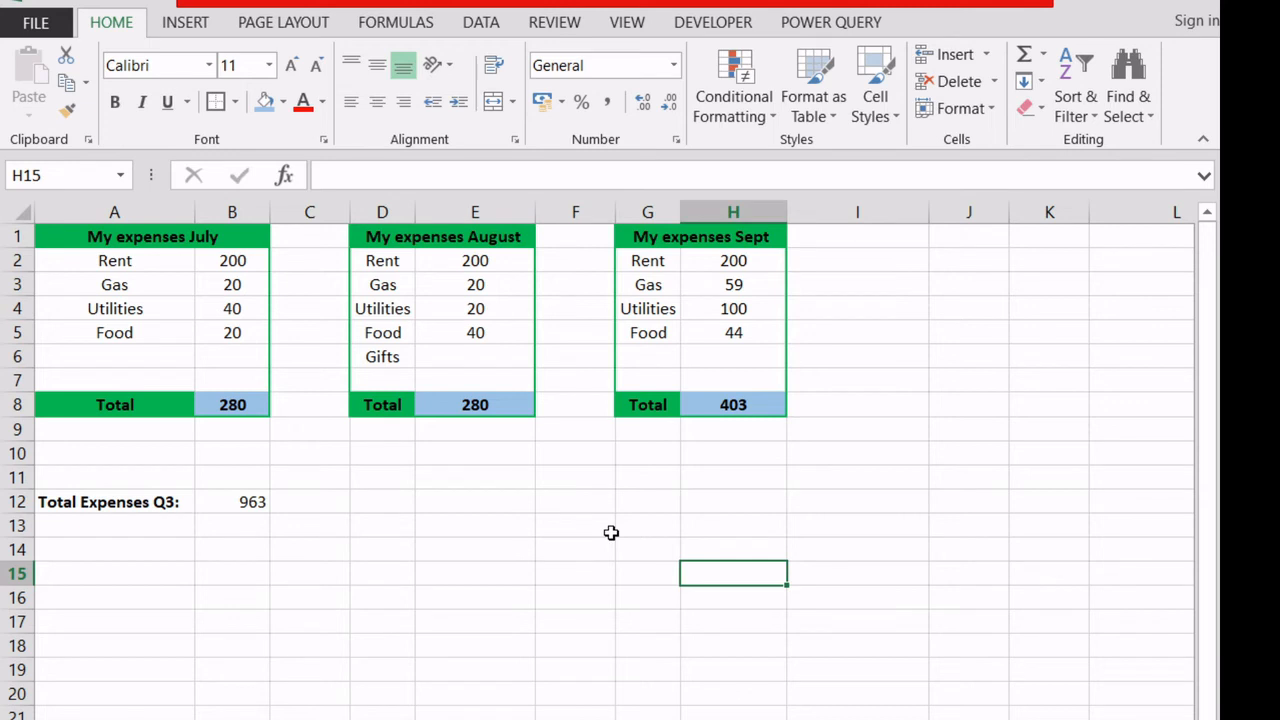
pyautogui.moveTo(404, 592)
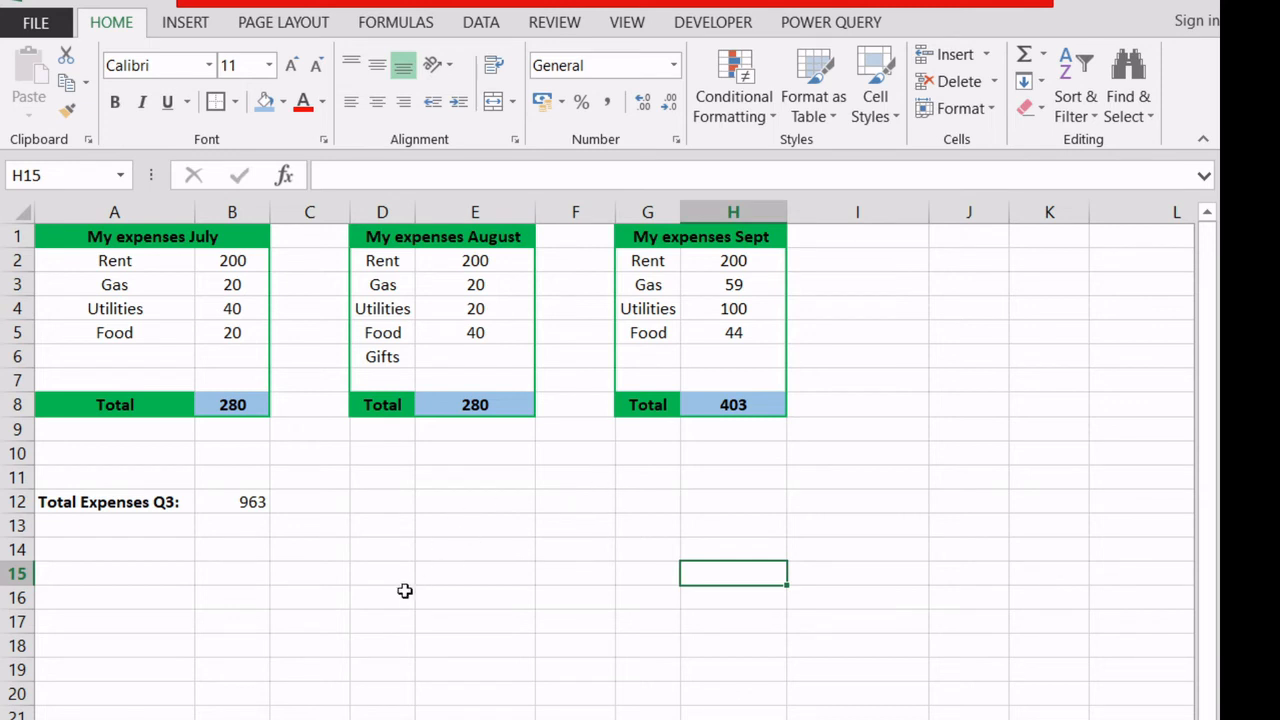
pyautogui.moveTo(408, 578)
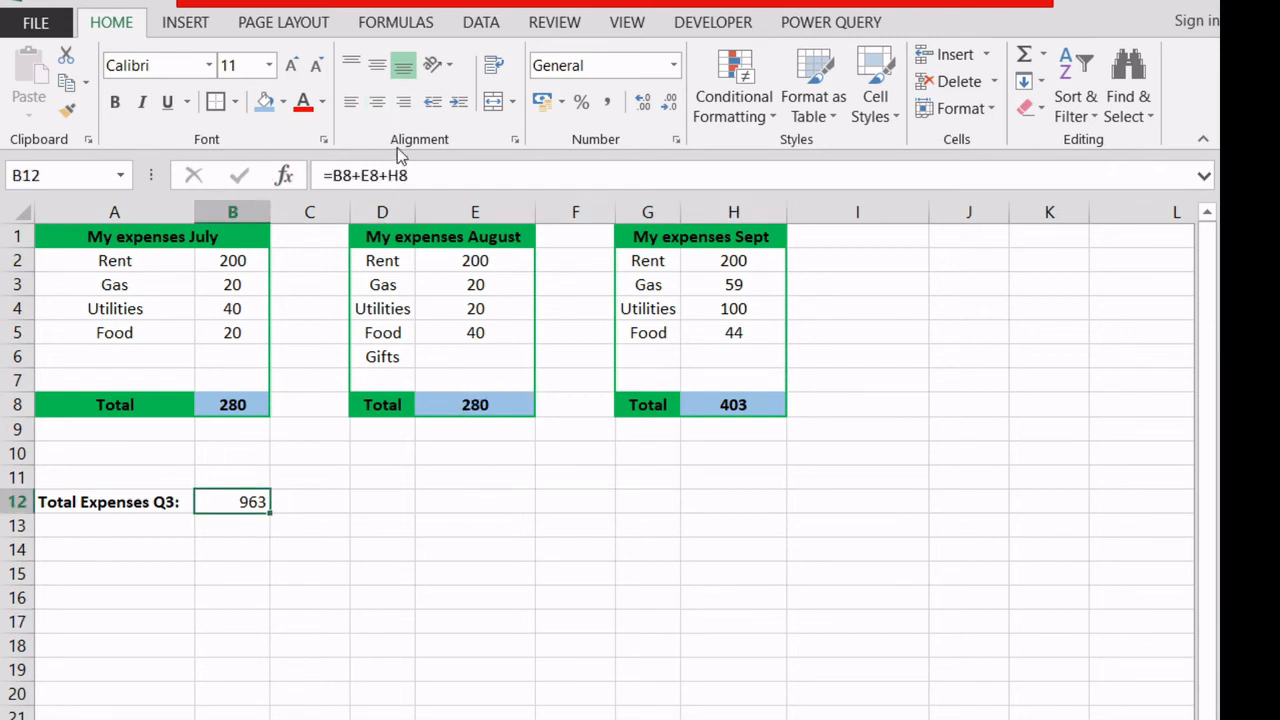
pyautogui.moveTo(830, 428)
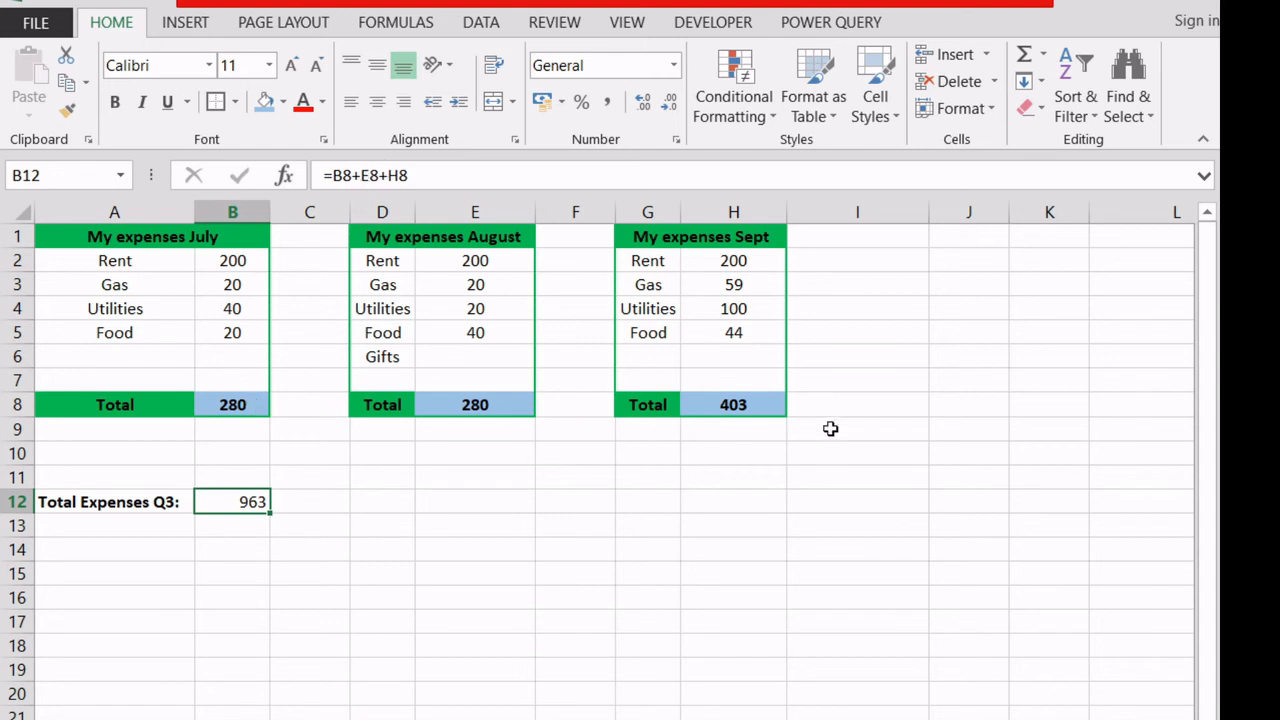
pyautogui.moveTo(568, 360)
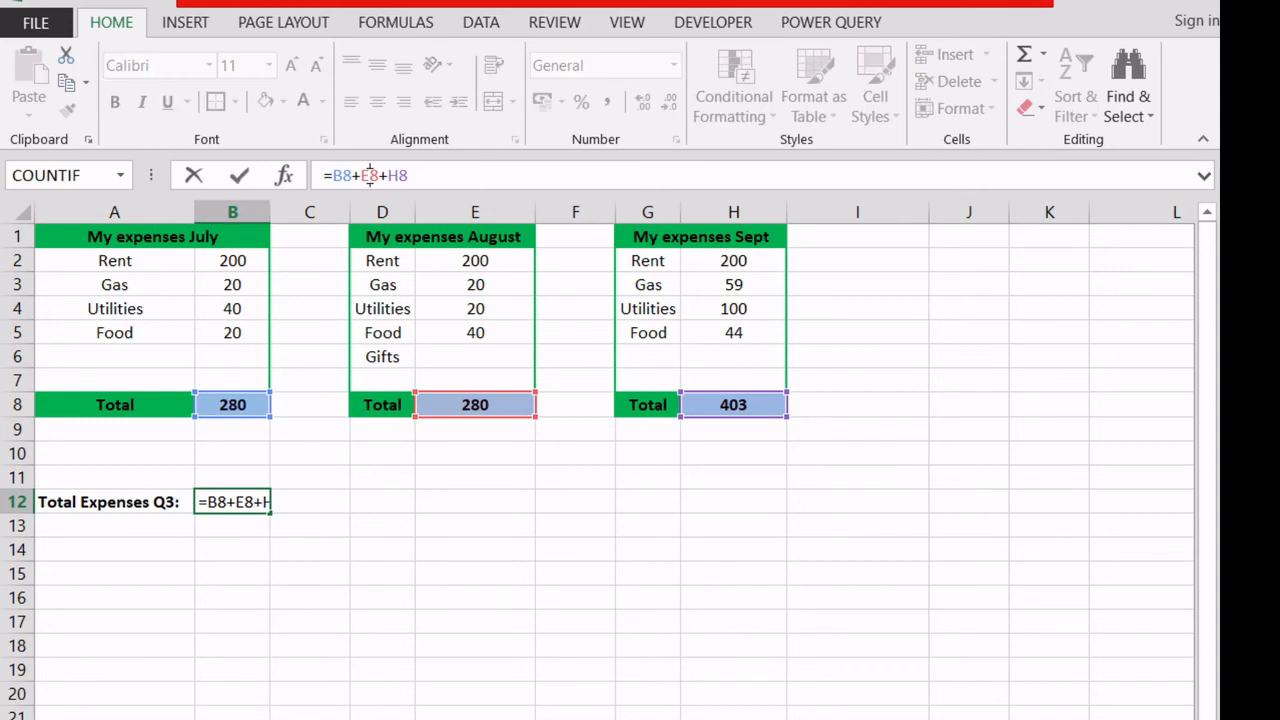
pyautogui.press('Enter')
pyautogui.write('A')
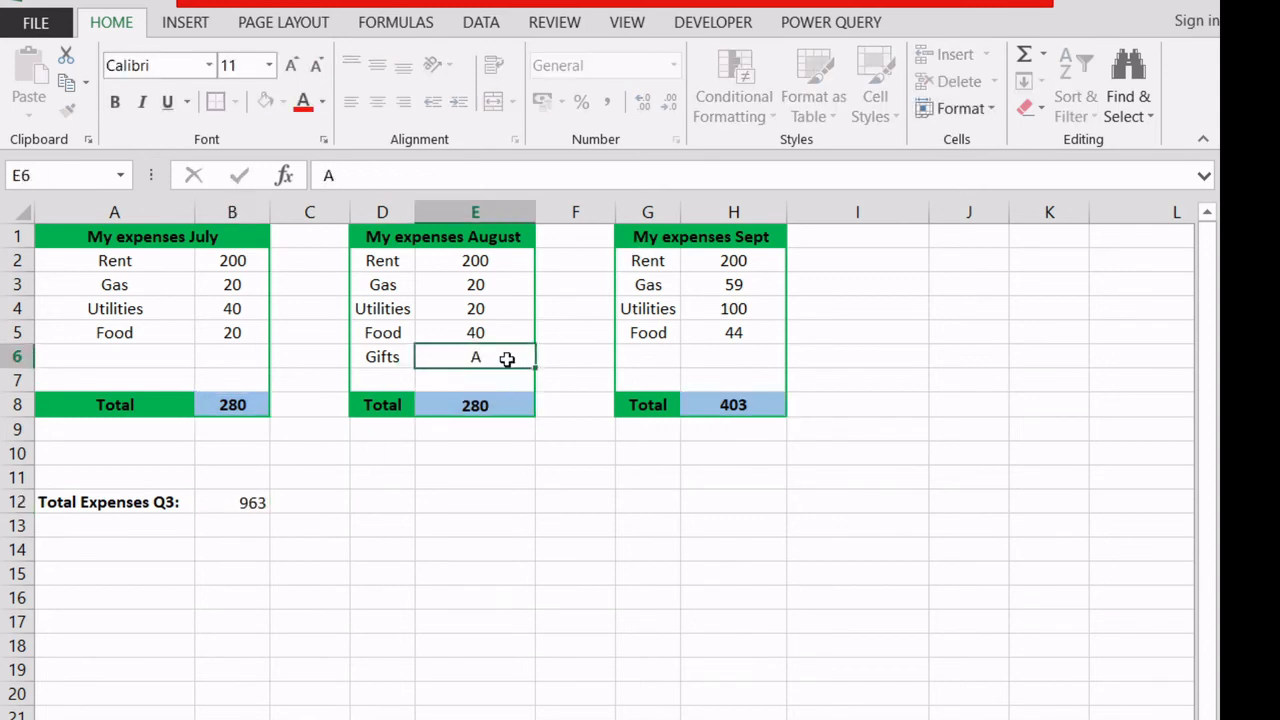
pyautogui.press('Enter')
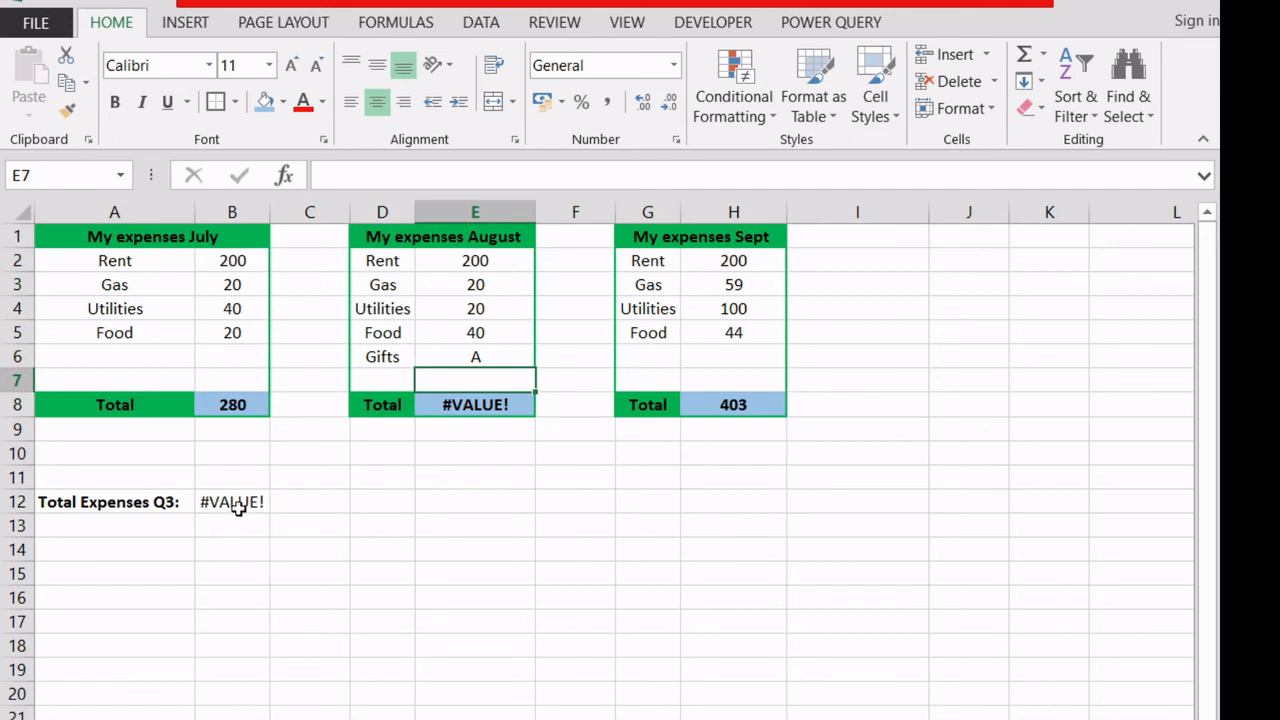
pyautogui.click(232, 500)
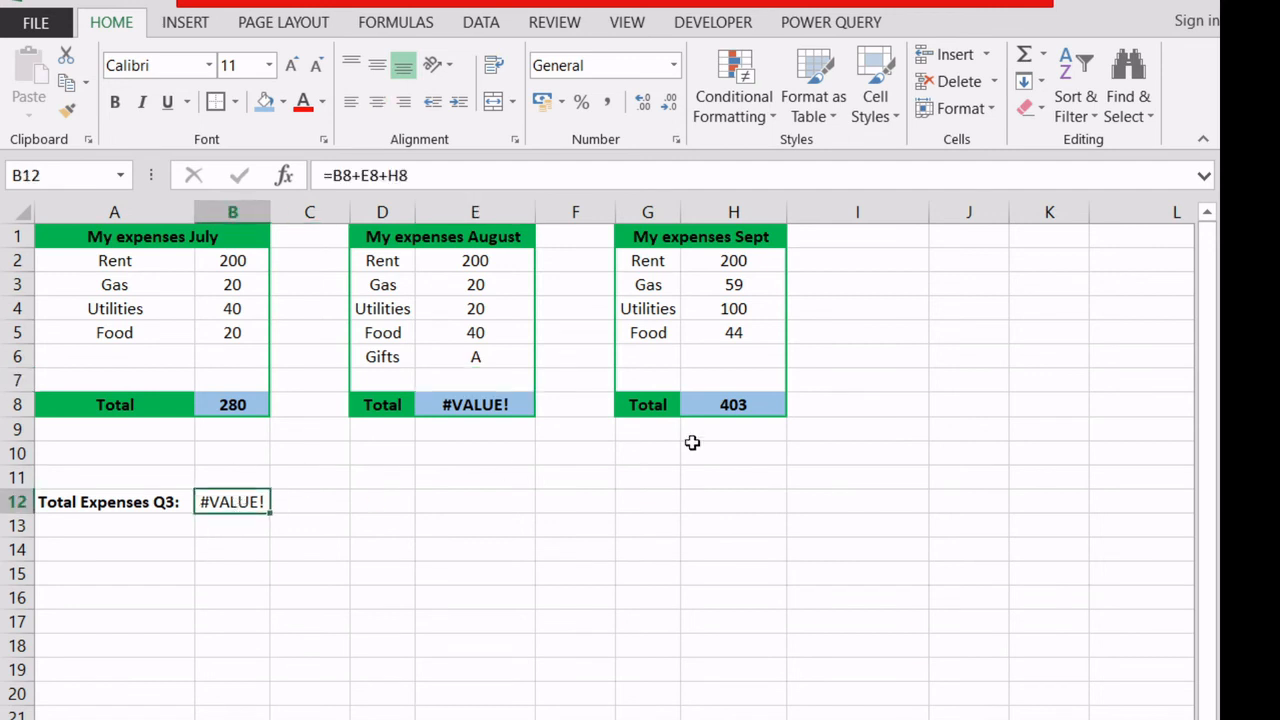
pyautogui.moveTo(628, 424)
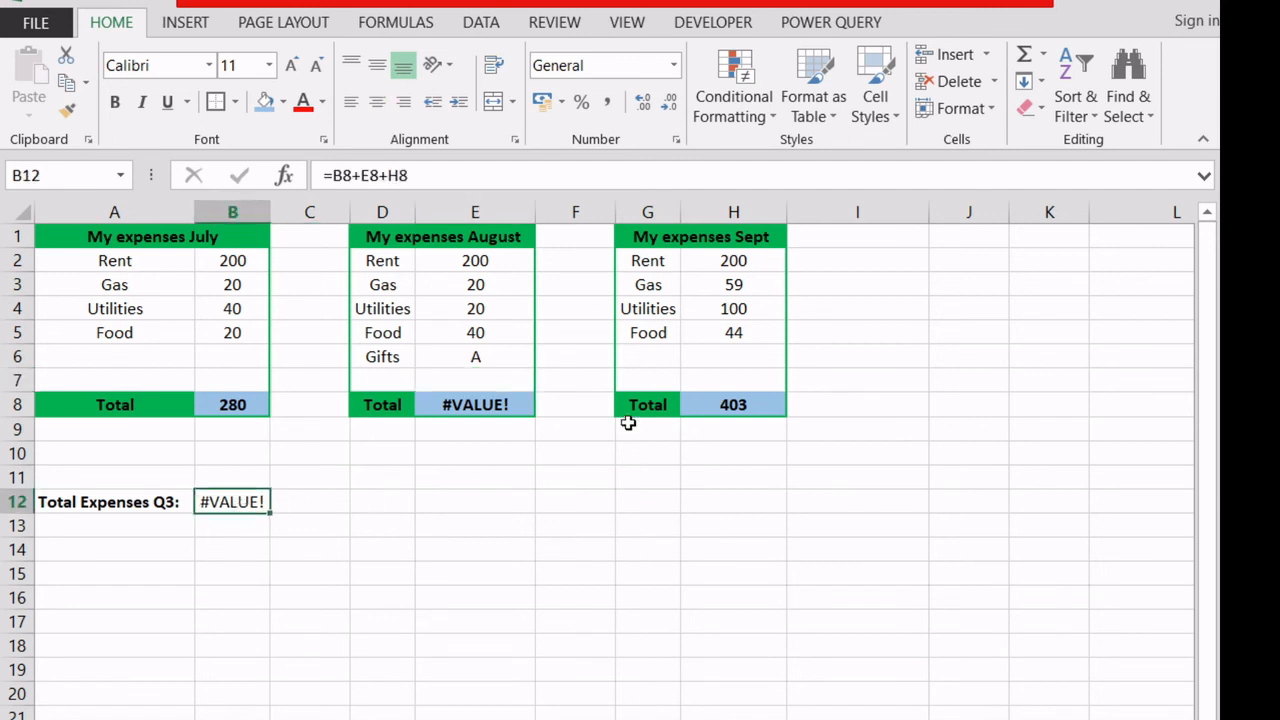
pyautogui.click(232, 404)
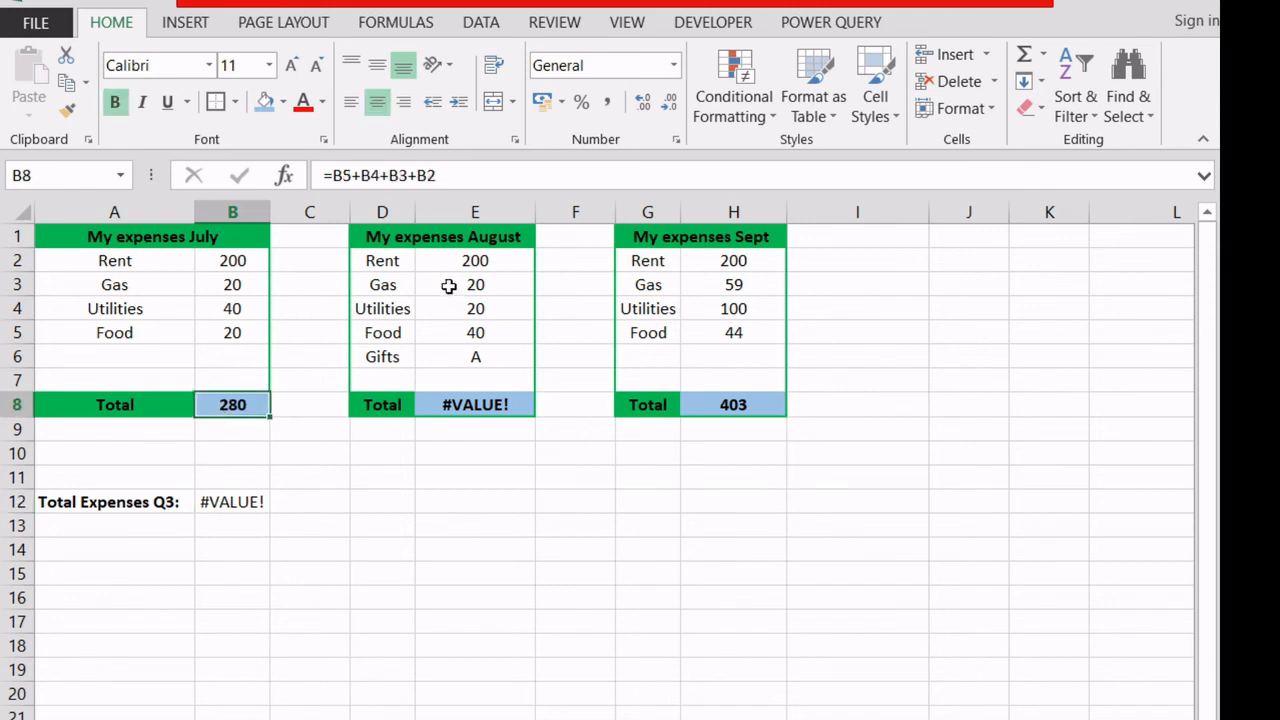
pyautogui.click(476, 404)
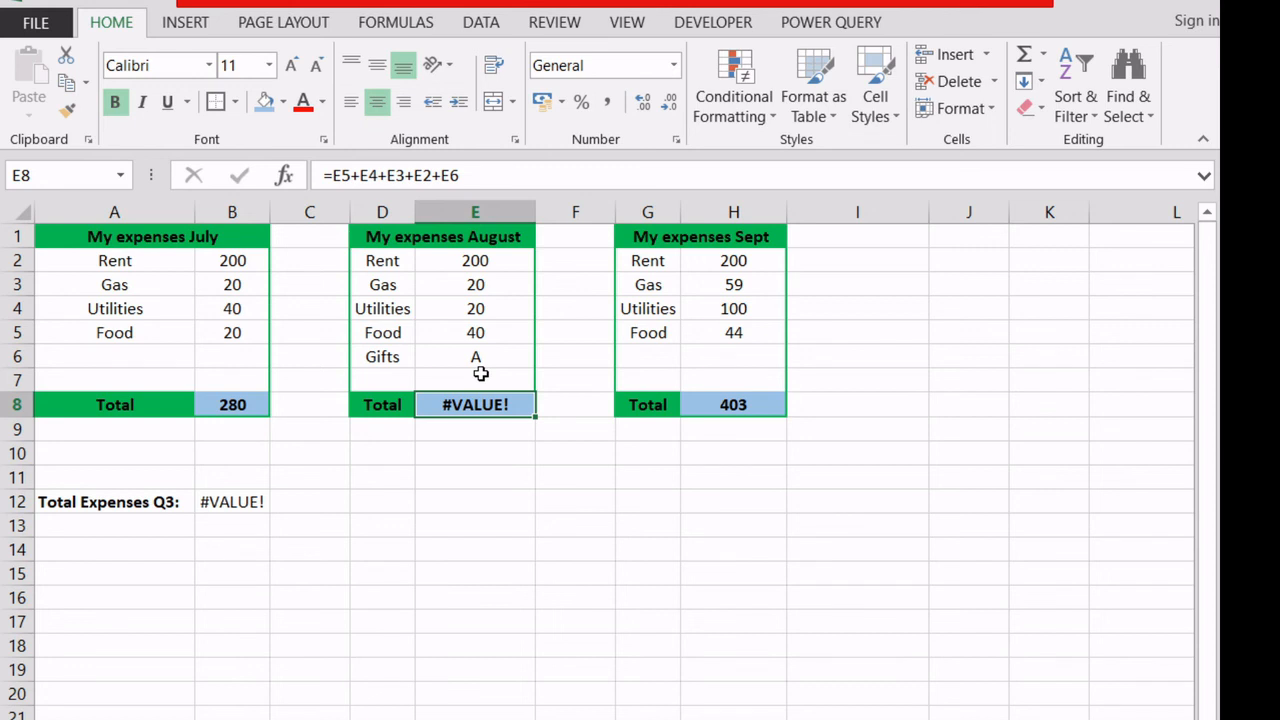
pyautogui.click(476, 356)
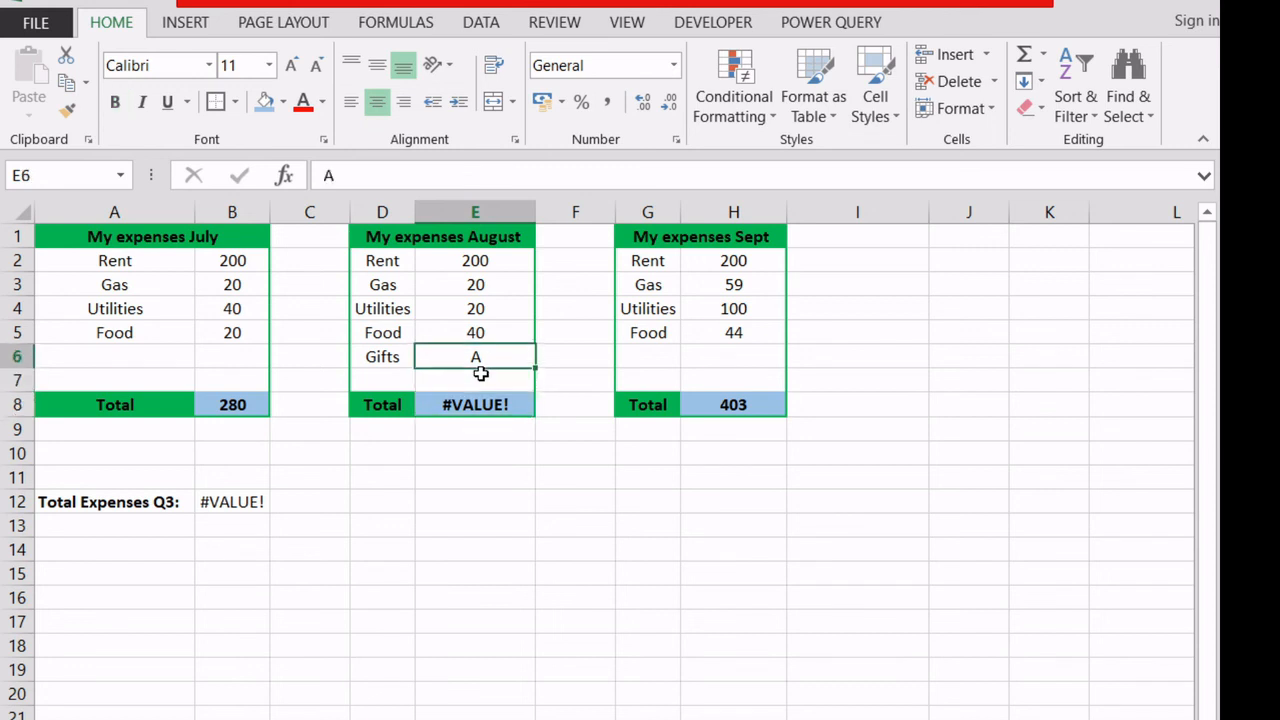
pyautogui.press('Delete')
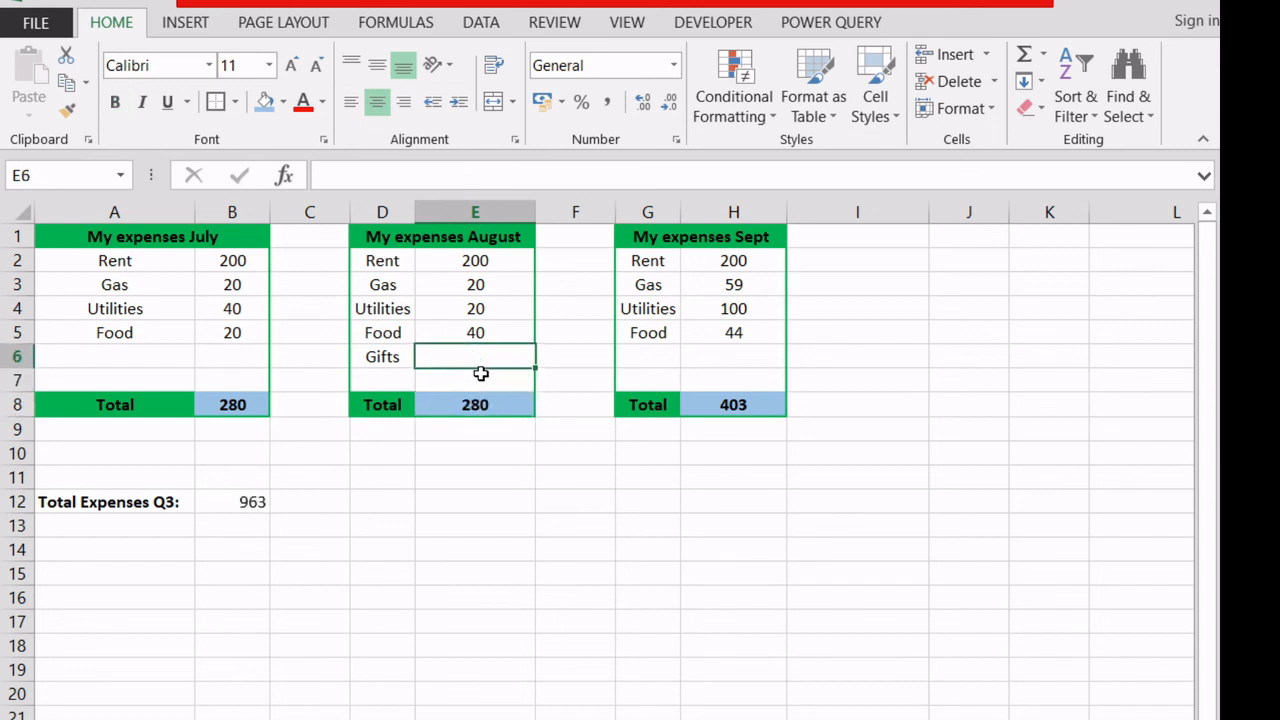